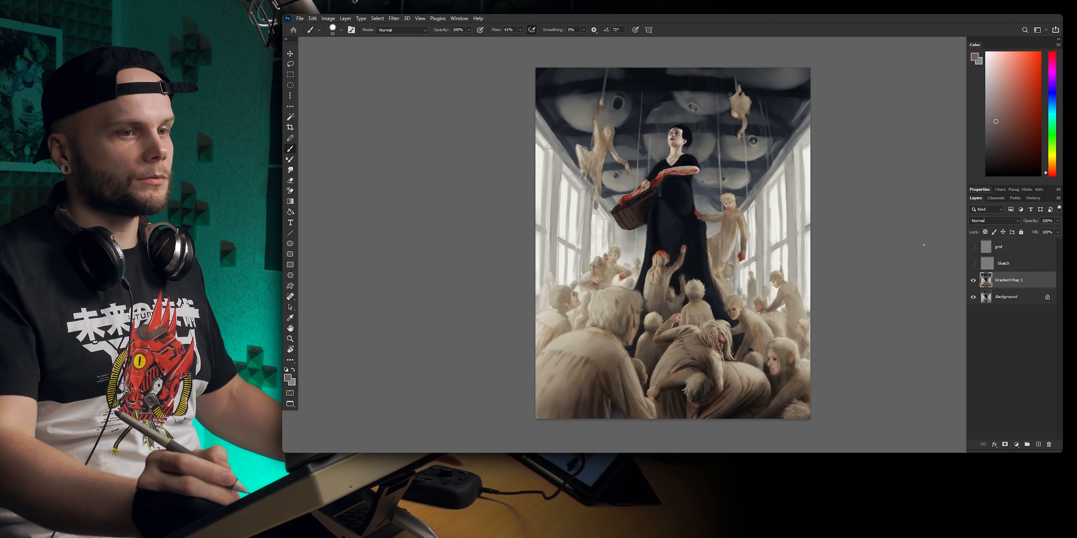
{"action": "left_click", "coordinate": [972, 263]}
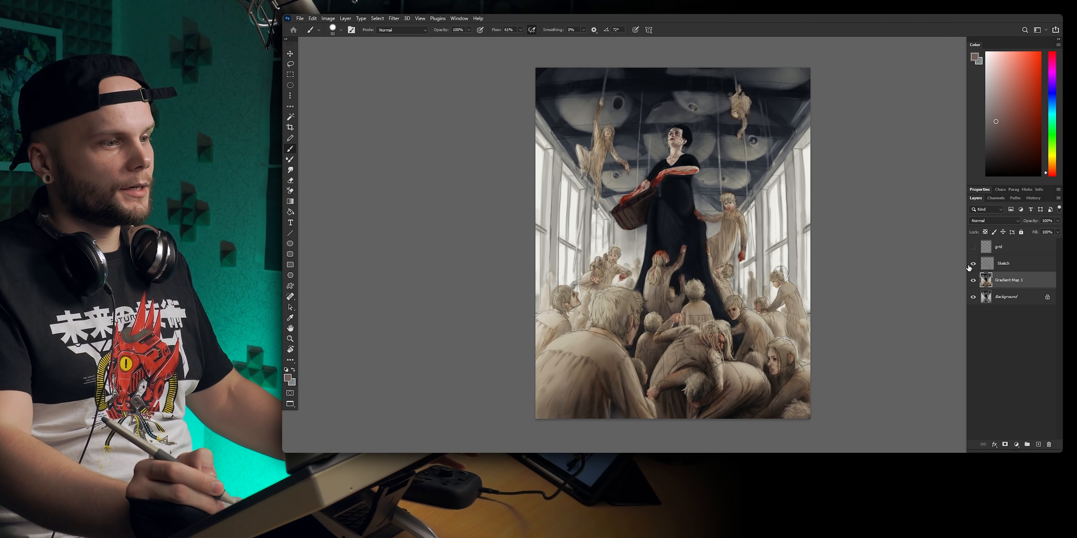
{"action": "left_click", "coordinate": [972, 263]}
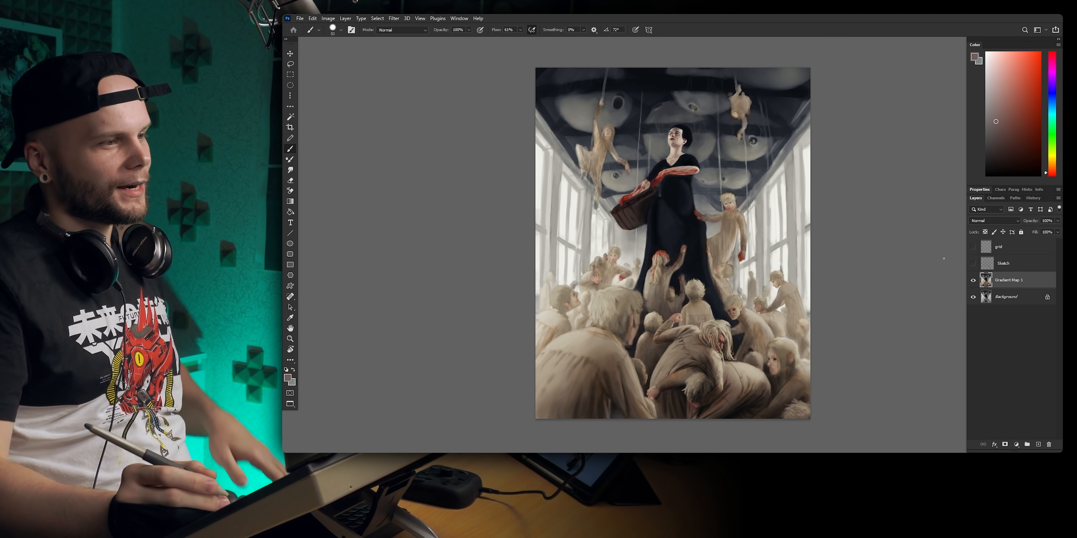
{"action": "left_click", "coordinate": [972, 279]}
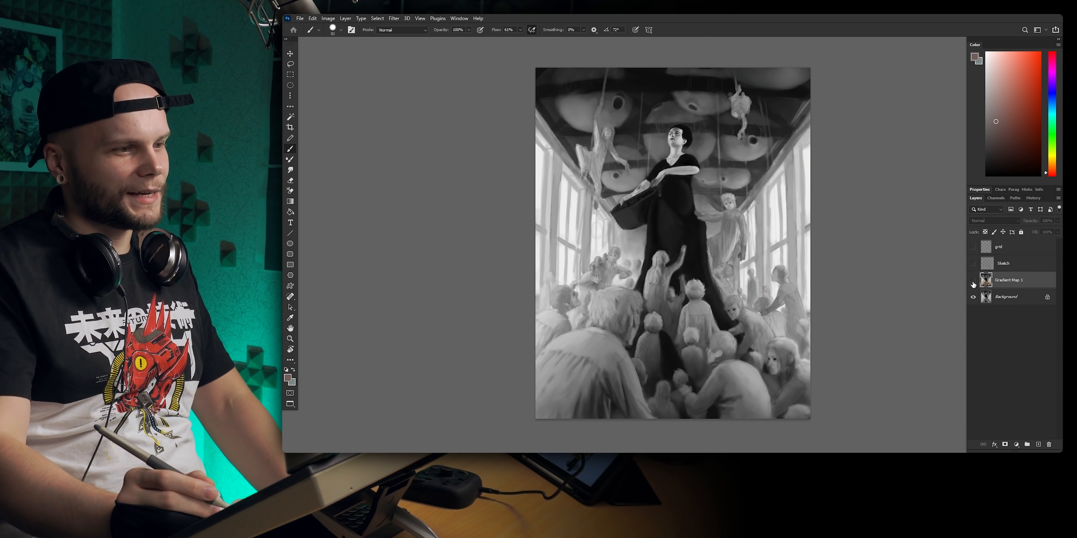
{"action": "left_click", "coordinate": [973, 279]}
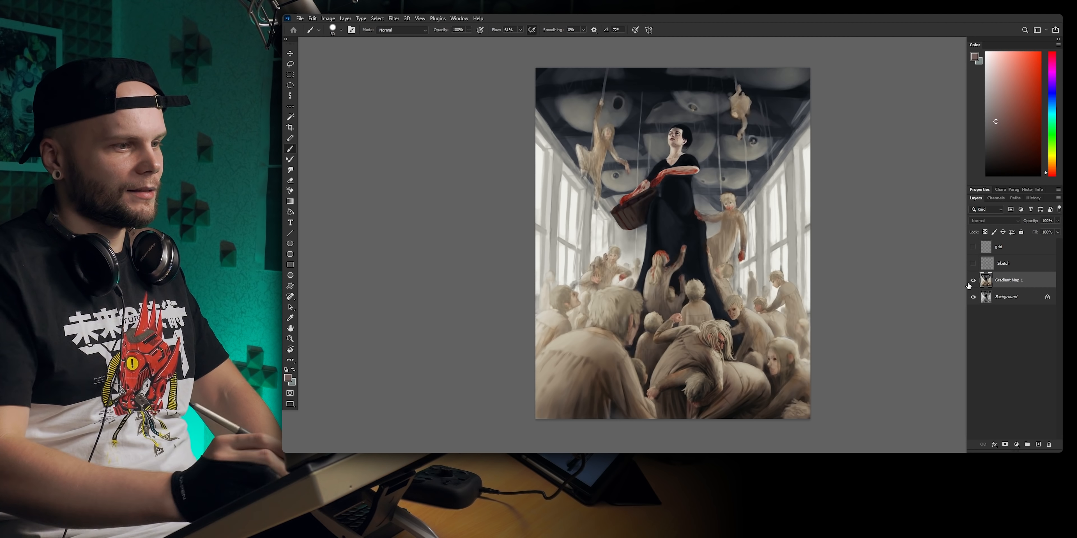
{"action": "left_click", "coordinate": [973, 279]}
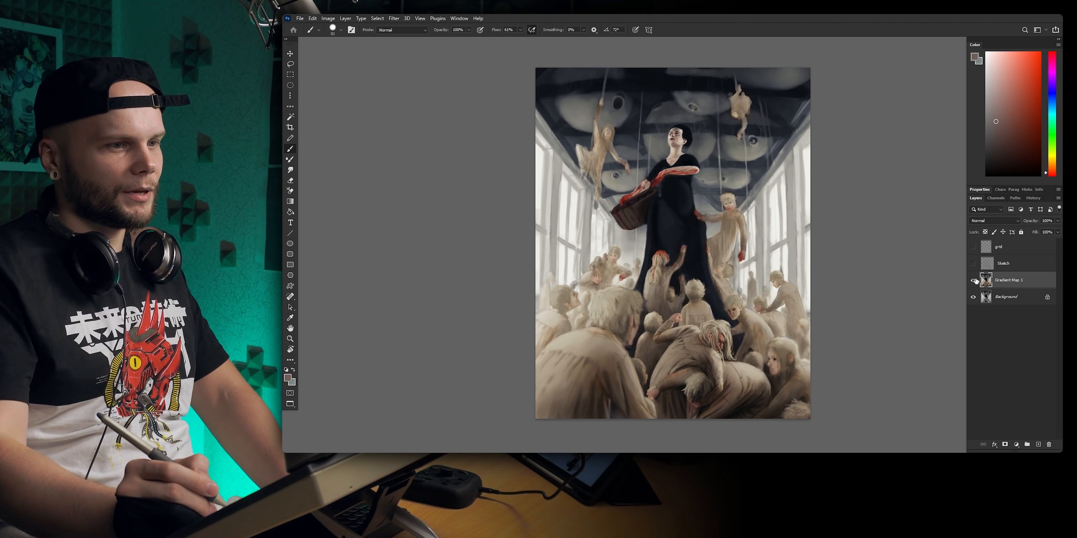
{"action": "left_click", "coordinate": [973, 279]}
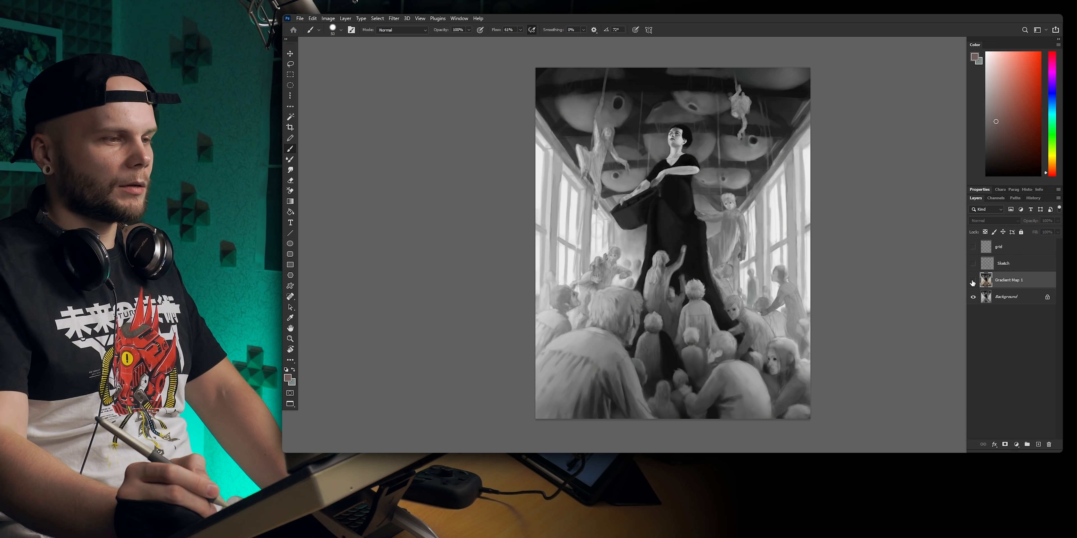
{"action": "left_click", "coordinate": [972, 280]}
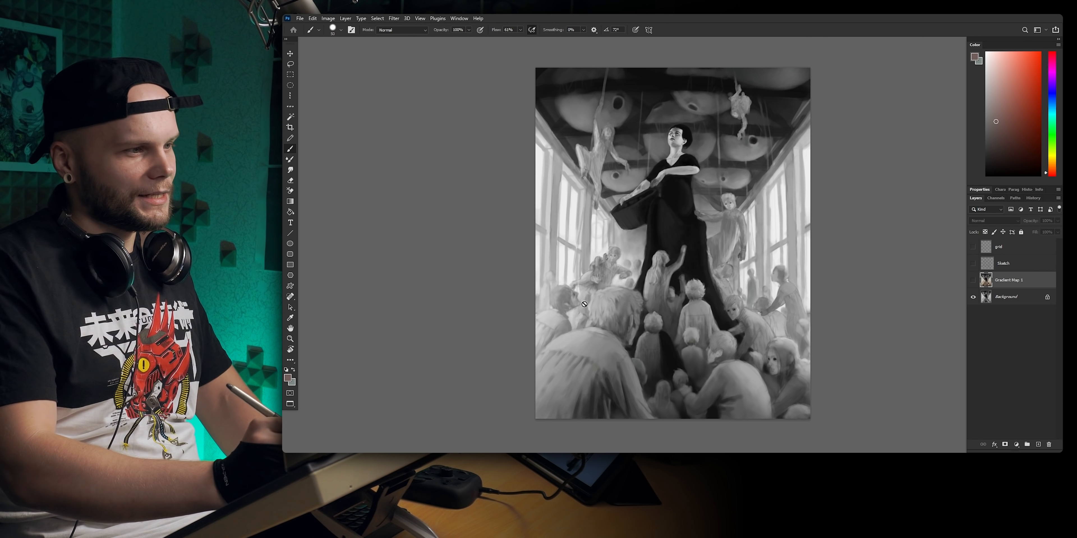
{"action": "left_click", "coordinate": [973, 280]}
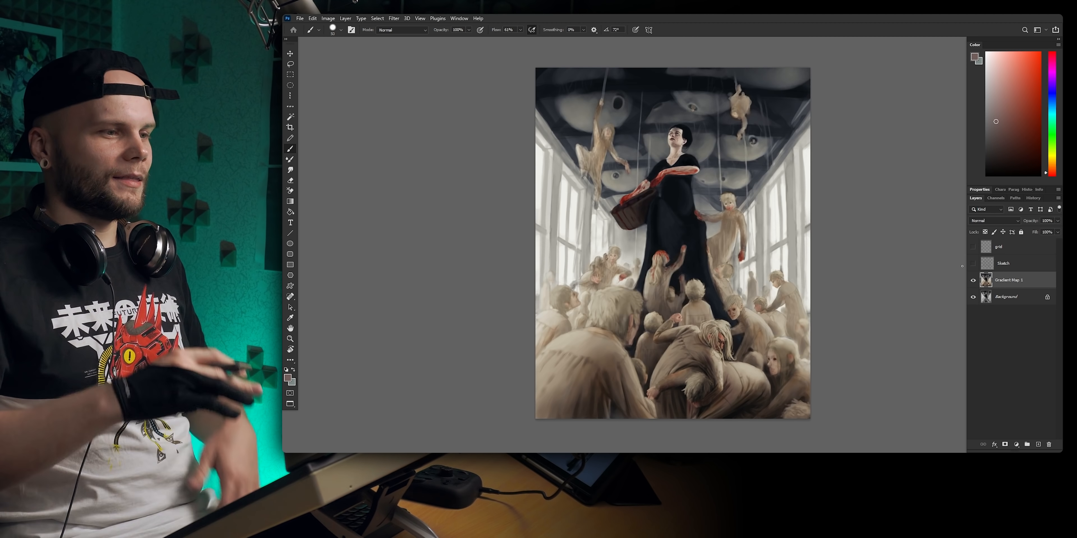